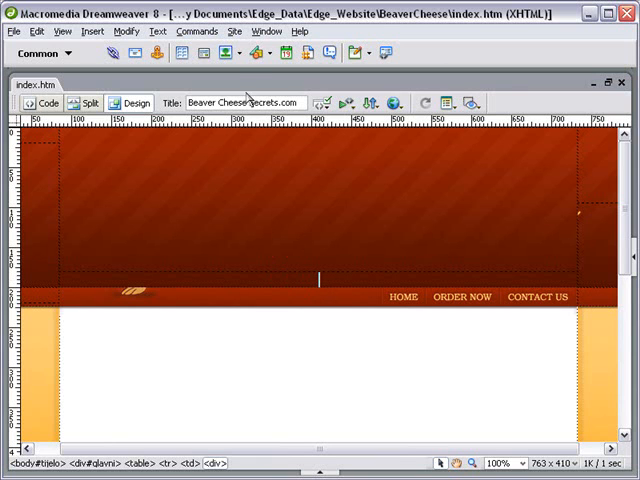
{"action": "mouse_move", "coordinate": [222, 53]}
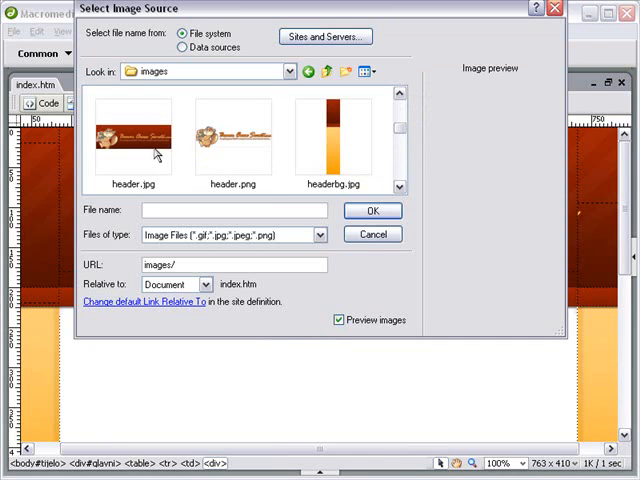
Step: Select header.jpg from the site's images folder as the image source
{"action": "left_click", "coordinate": [135, 140]}
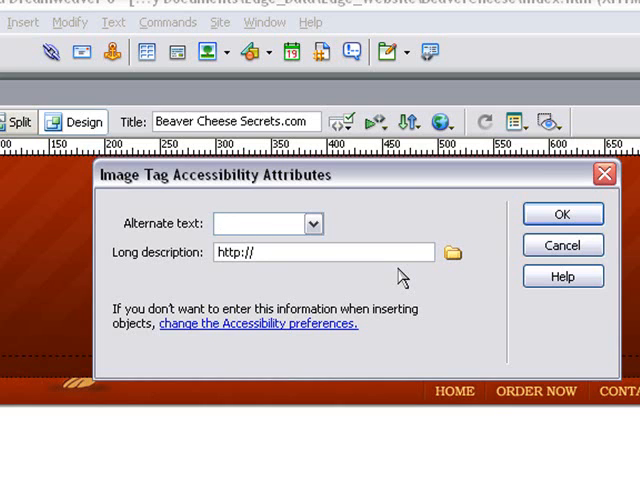
Step: Give the header image alternate text 'Beaver Cheese Secrets' and save index.htm
{"action": "type", "text": "heeseSecrets"}
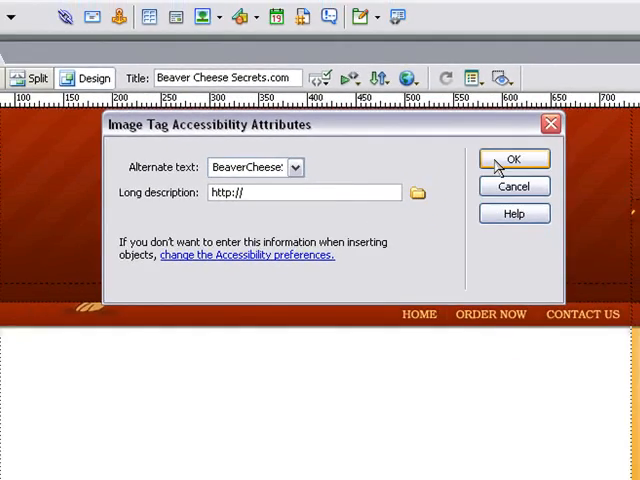
{"action": "left_click", "coordinate": [513, 159]}
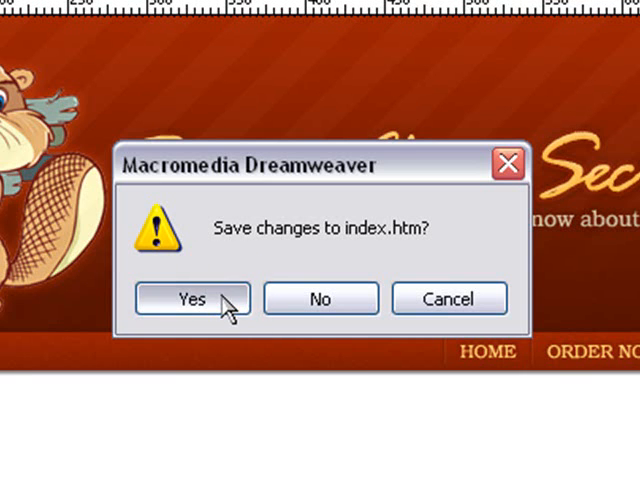
{"action": "left_click", "coordinate": [192, 298]}
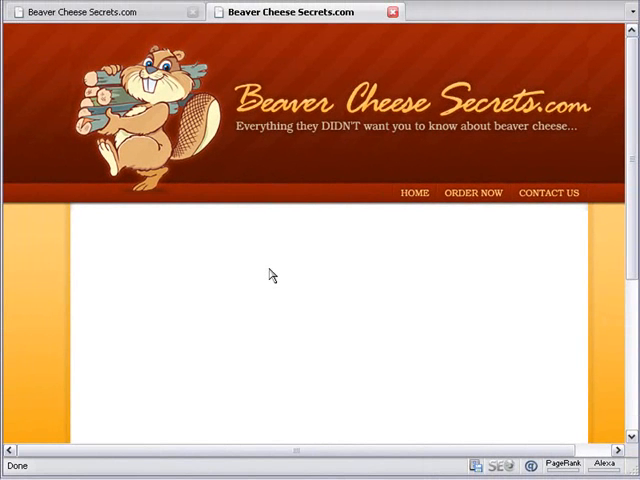
{"action": "mouse_move", "coordinate": [323, 125]}
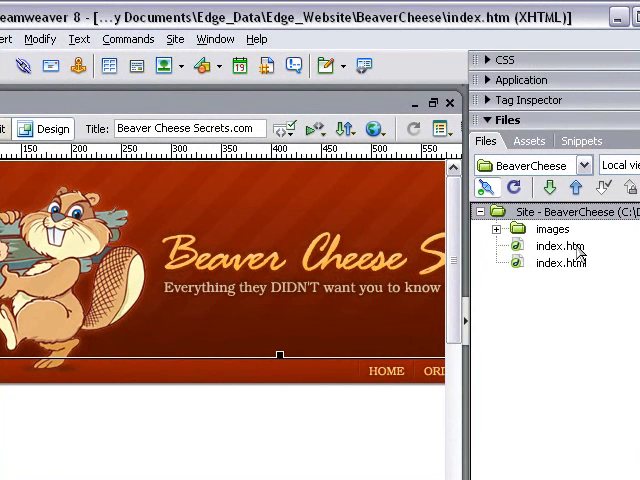
Step: Put index.htm from the Files panel to the remote server
{"action": "left_click", "coordinate": [560, 246]}
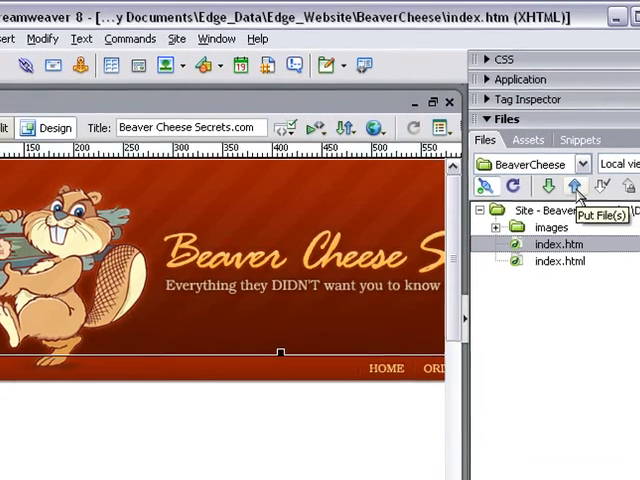
{"action": "left_click", "coordinate": [572, 187]}
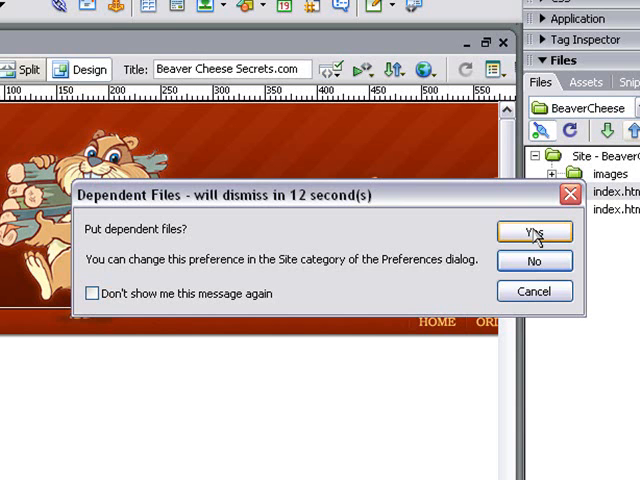
Step: Confirm uploading index.htm's dependent files as well
{"action": "left_click", "coordinate": [534, 232]}
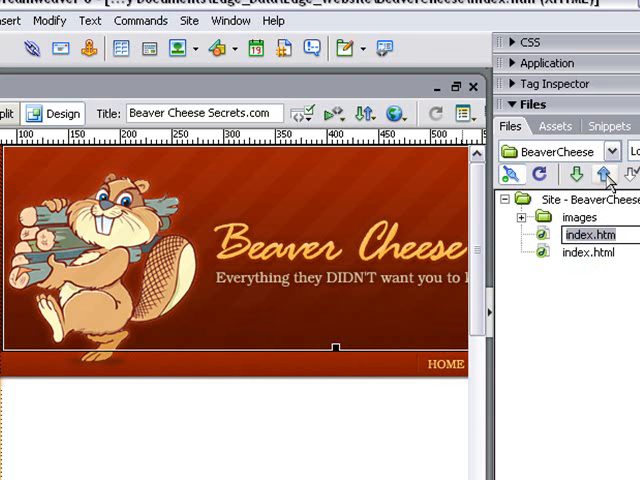
Step: Put index.htm to the remote server a second time
{"action": "left_click", "coordinate": [604, 174]}
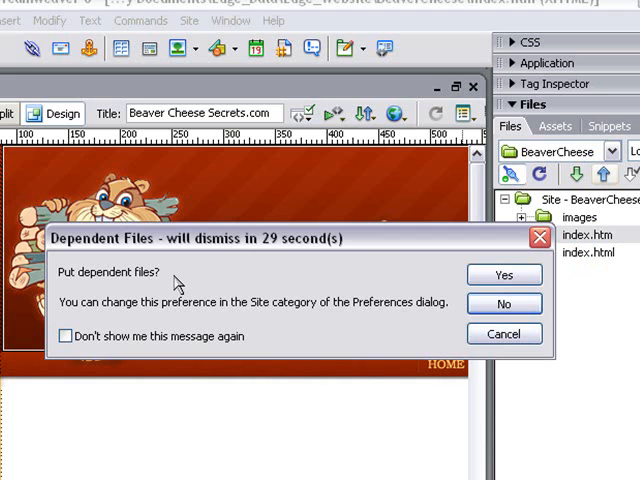